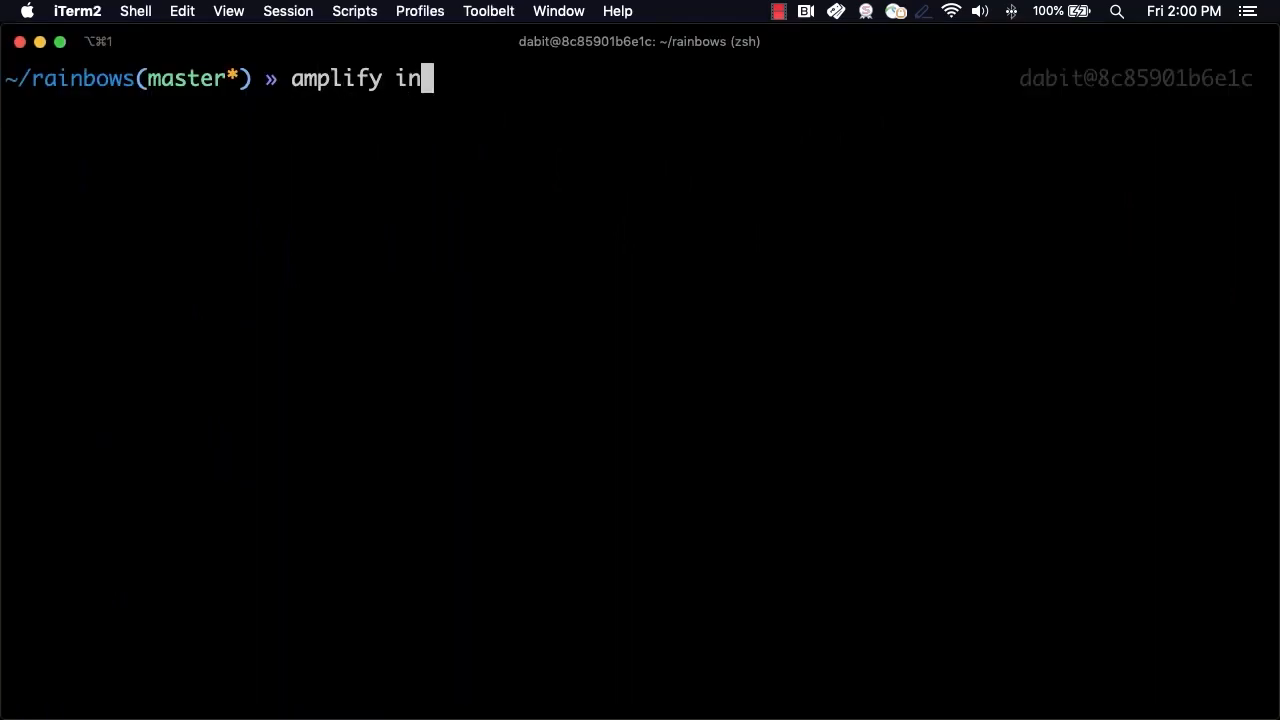
# Initialize Amplify project 'rainbows' with dev environment, VS Code, and JavaScript React defaults.
pyautogui.press('enter')
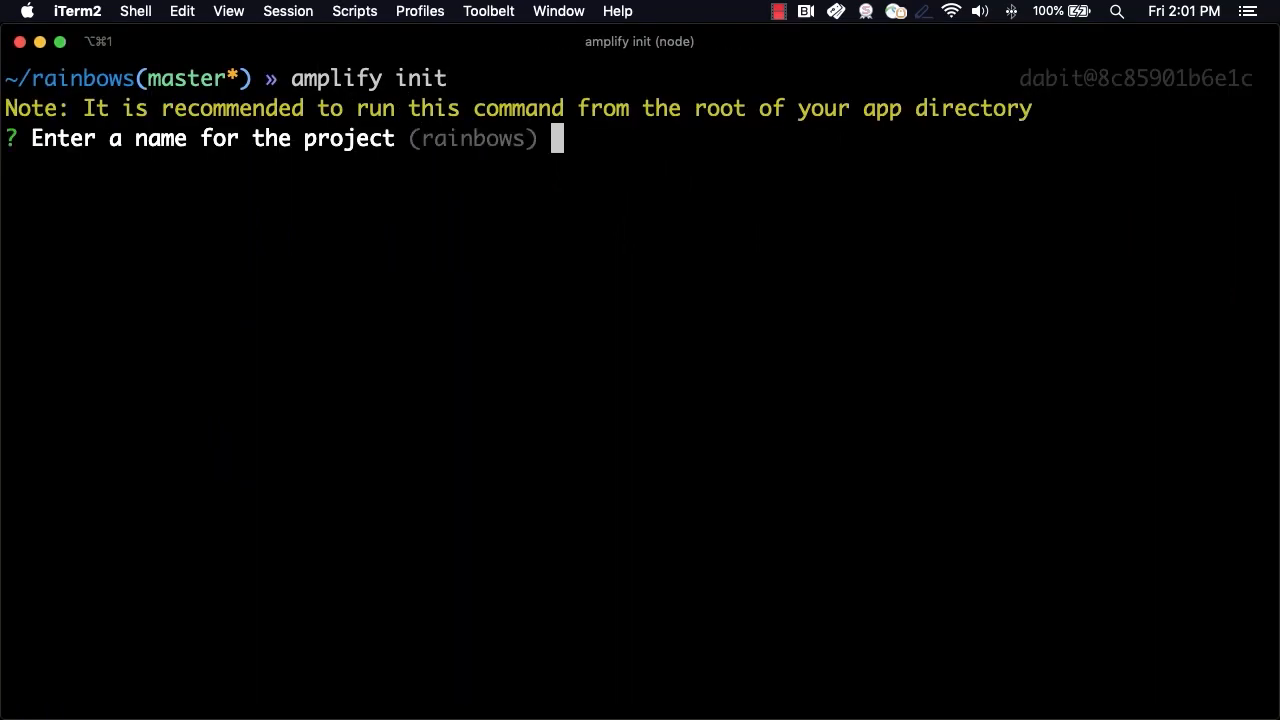
pyautogui.press('enter')
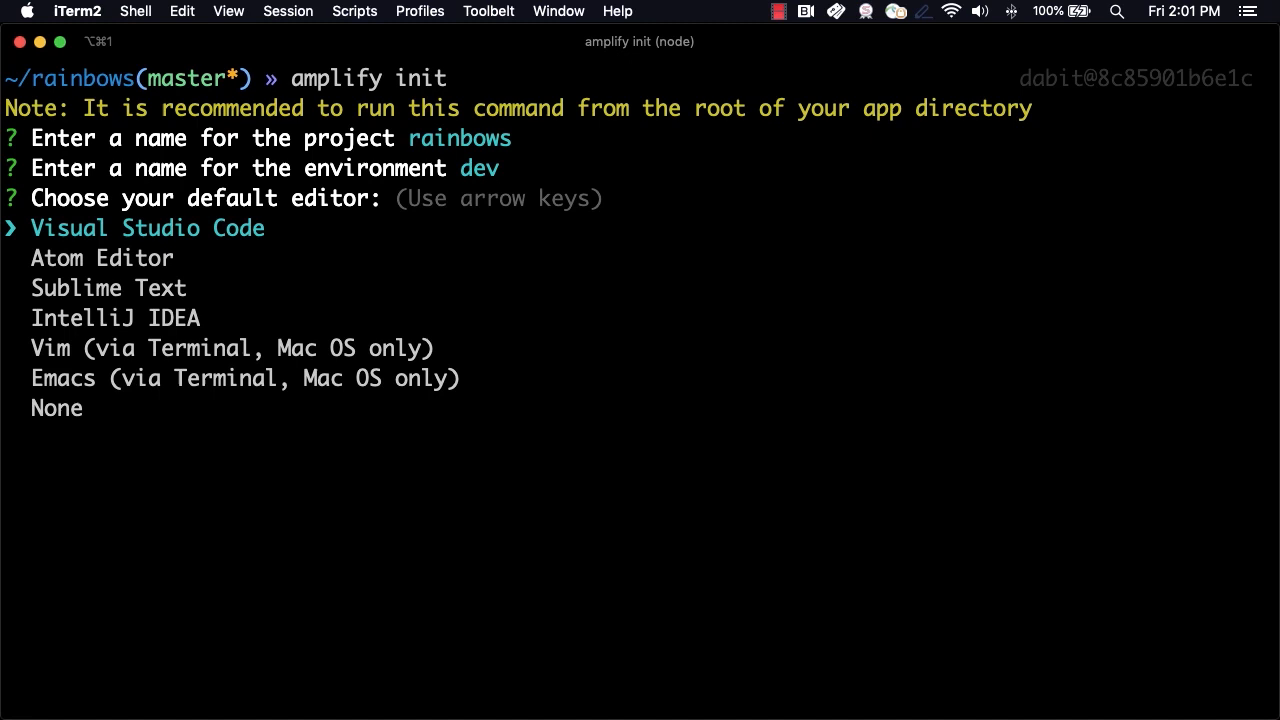
pyautogui.press('enter')
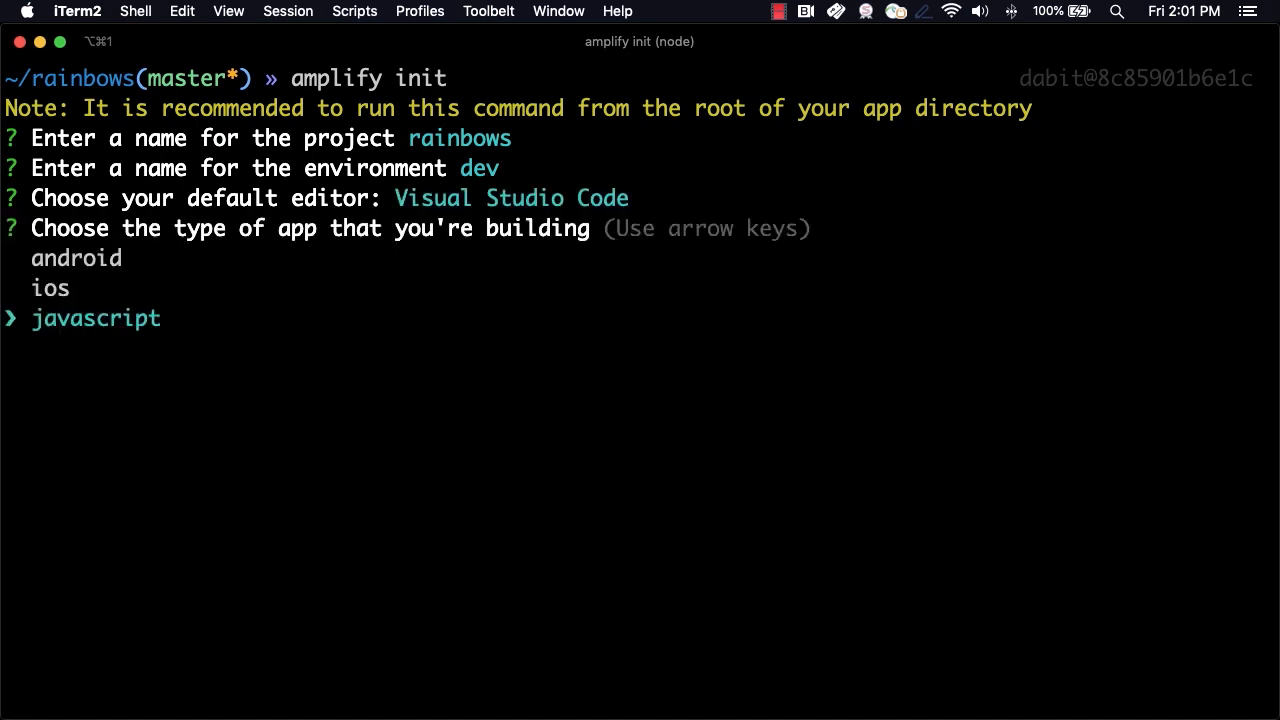
pyautogui.press('enter')
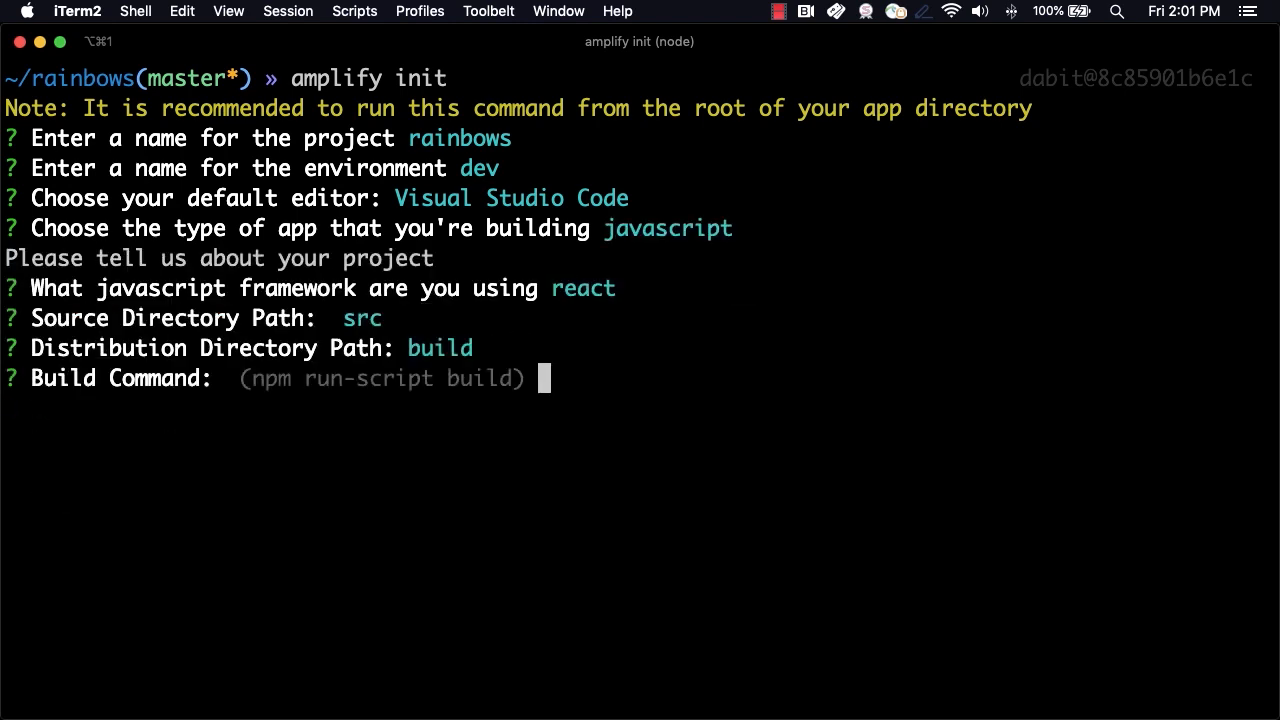
pyautogui.press('enter')
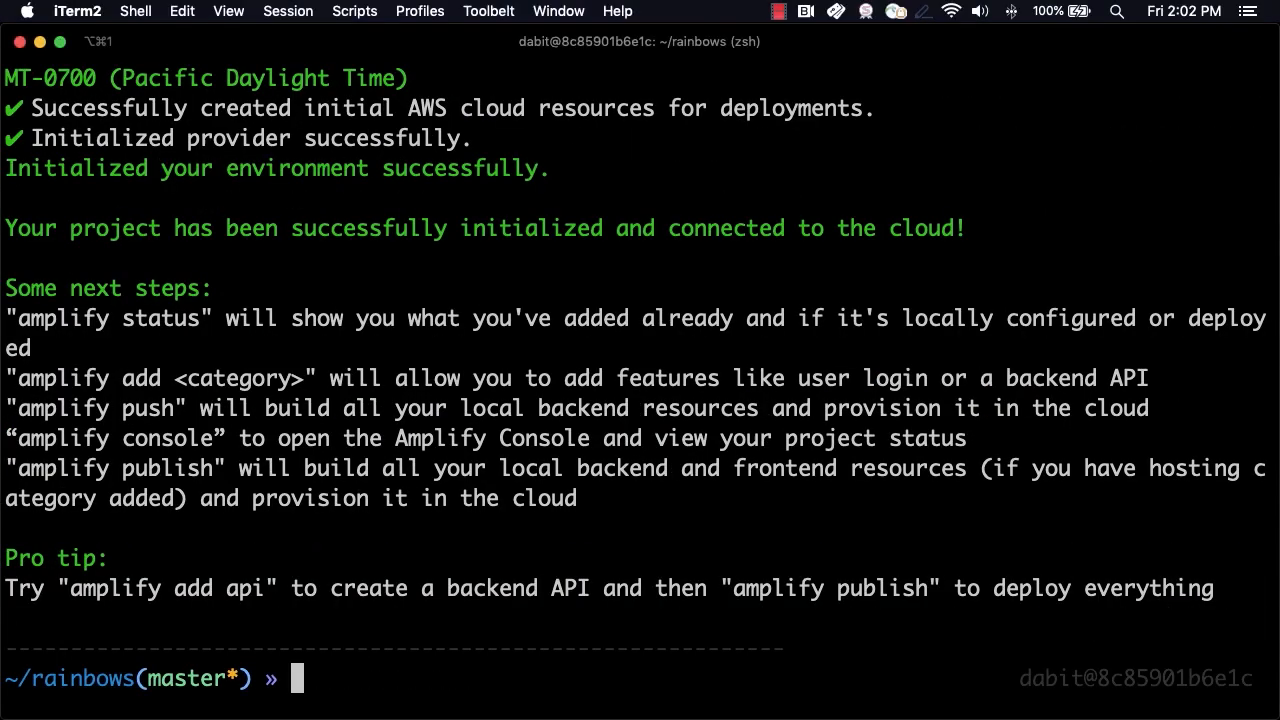
# Add hosting via amplify add hosting, choosing Amplify Console with Manual deployment.
pyautogui.write('a')
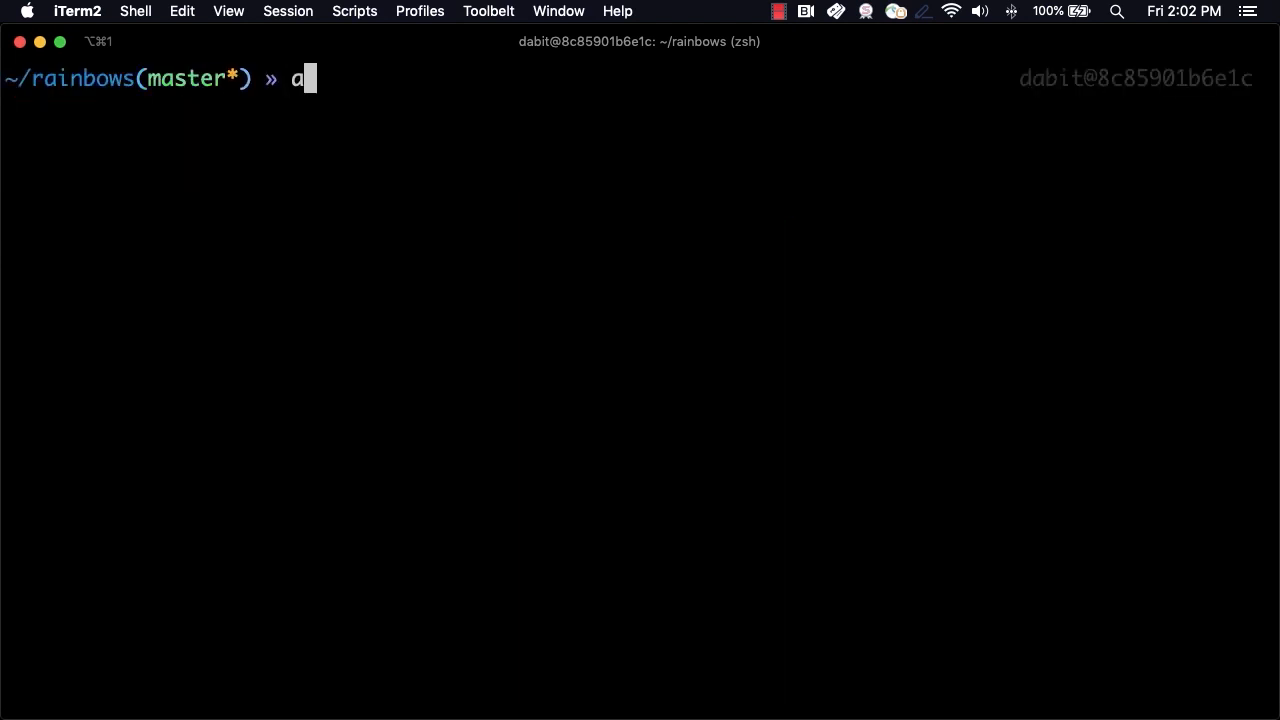
pyautogui.write('mplify add hos')
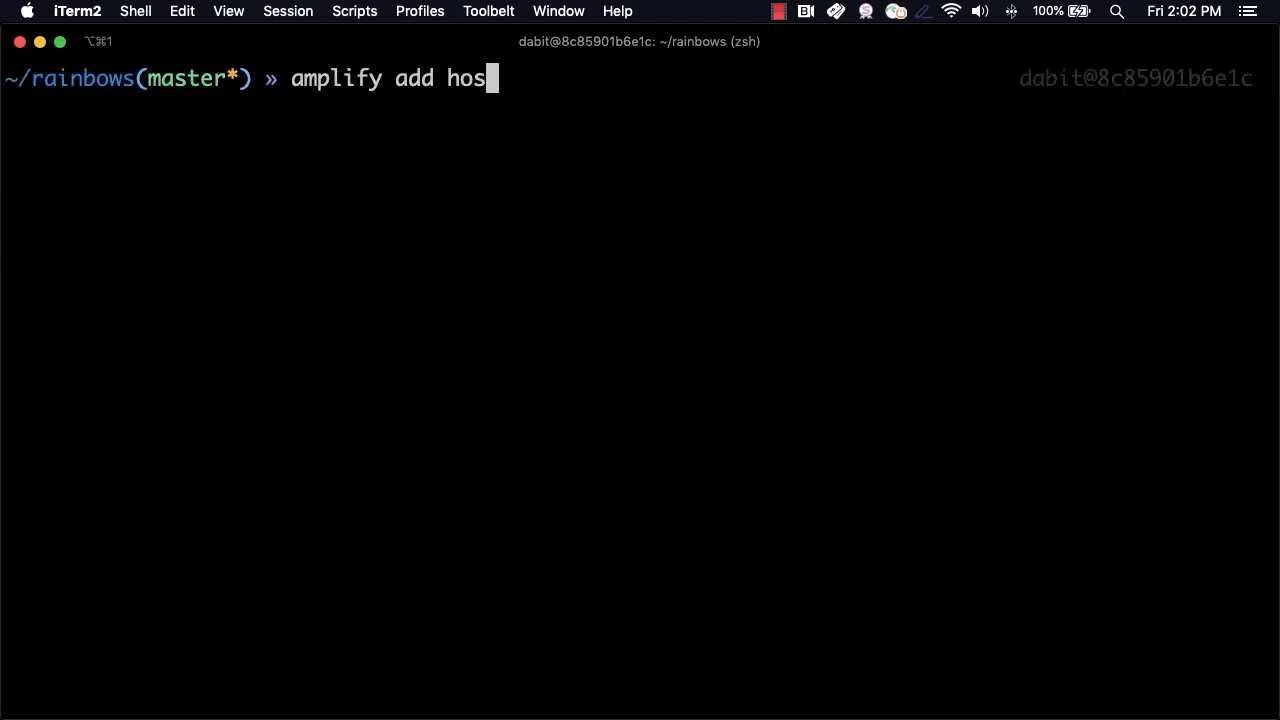
pyautogui.press('enter')
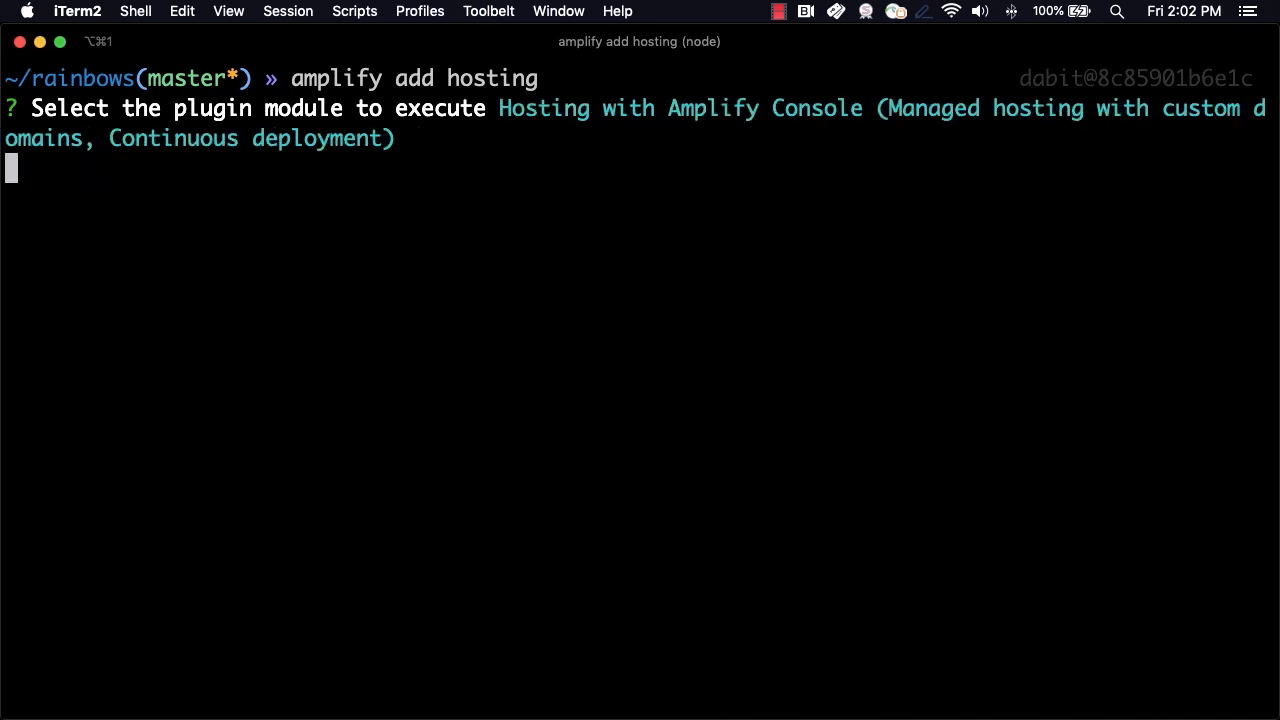
pyautogui.press('enter')
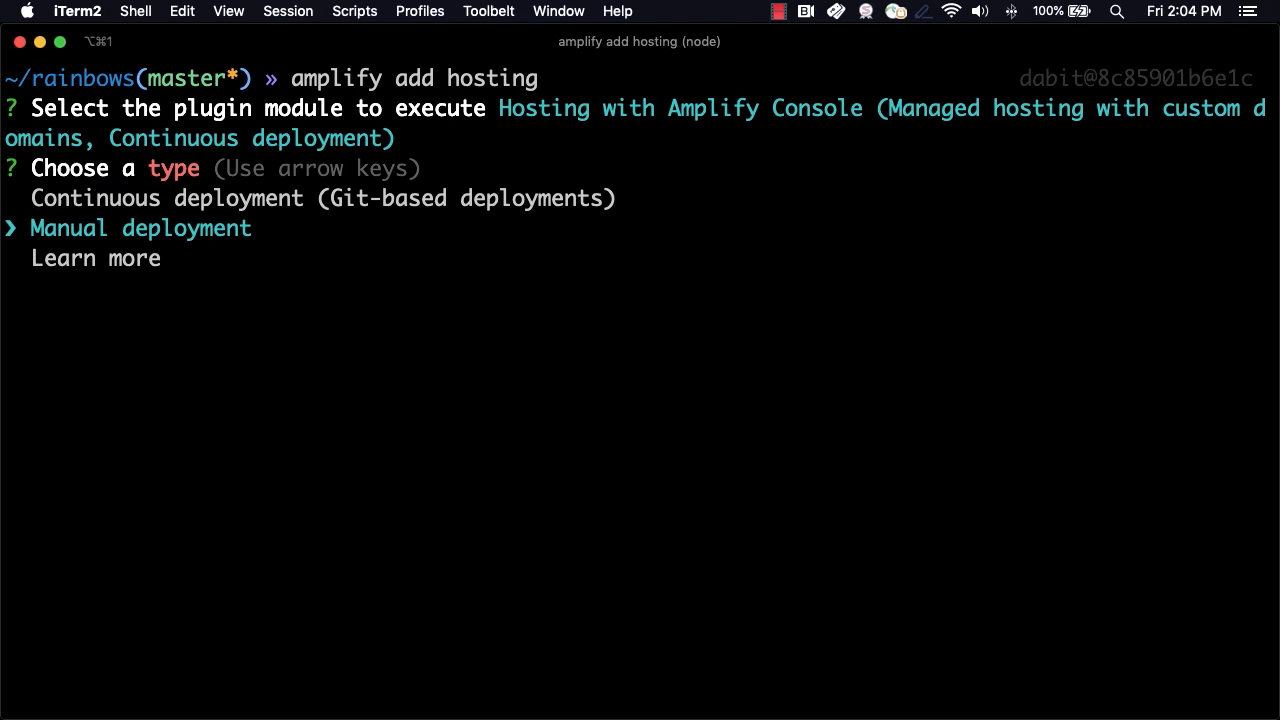
pyautogui.press('enter')
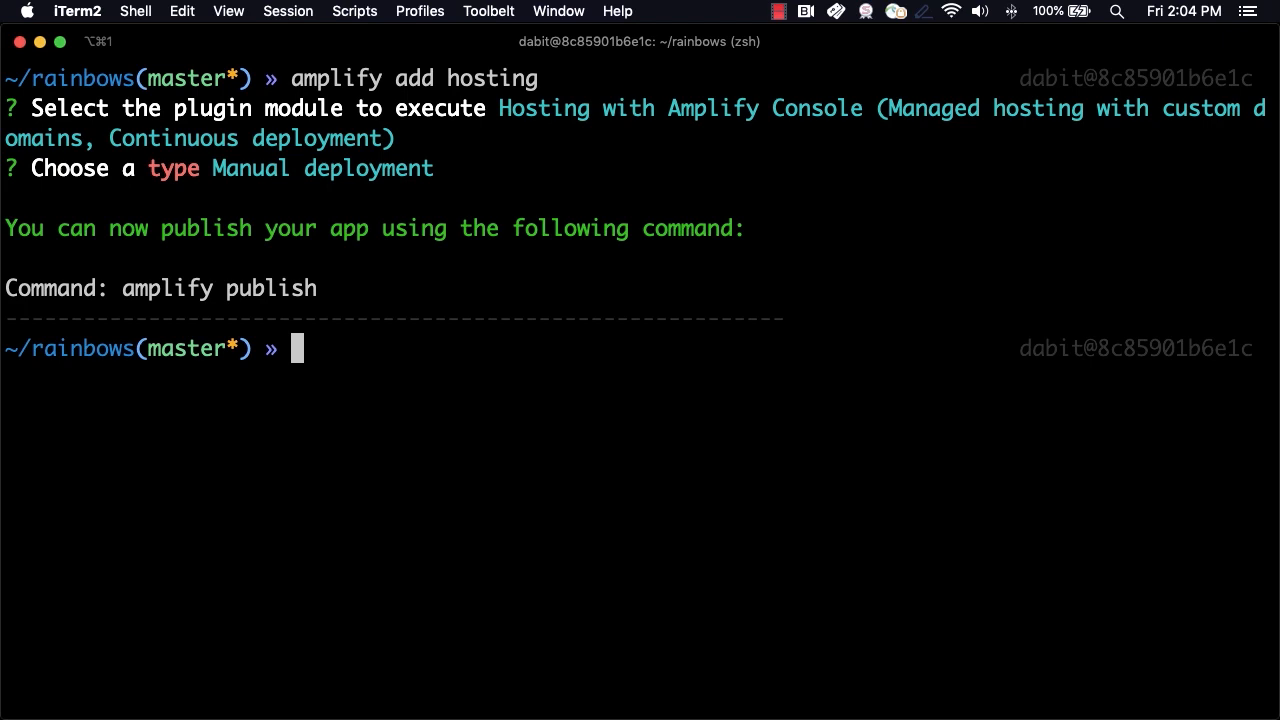
pyautogui.write('amplify p')
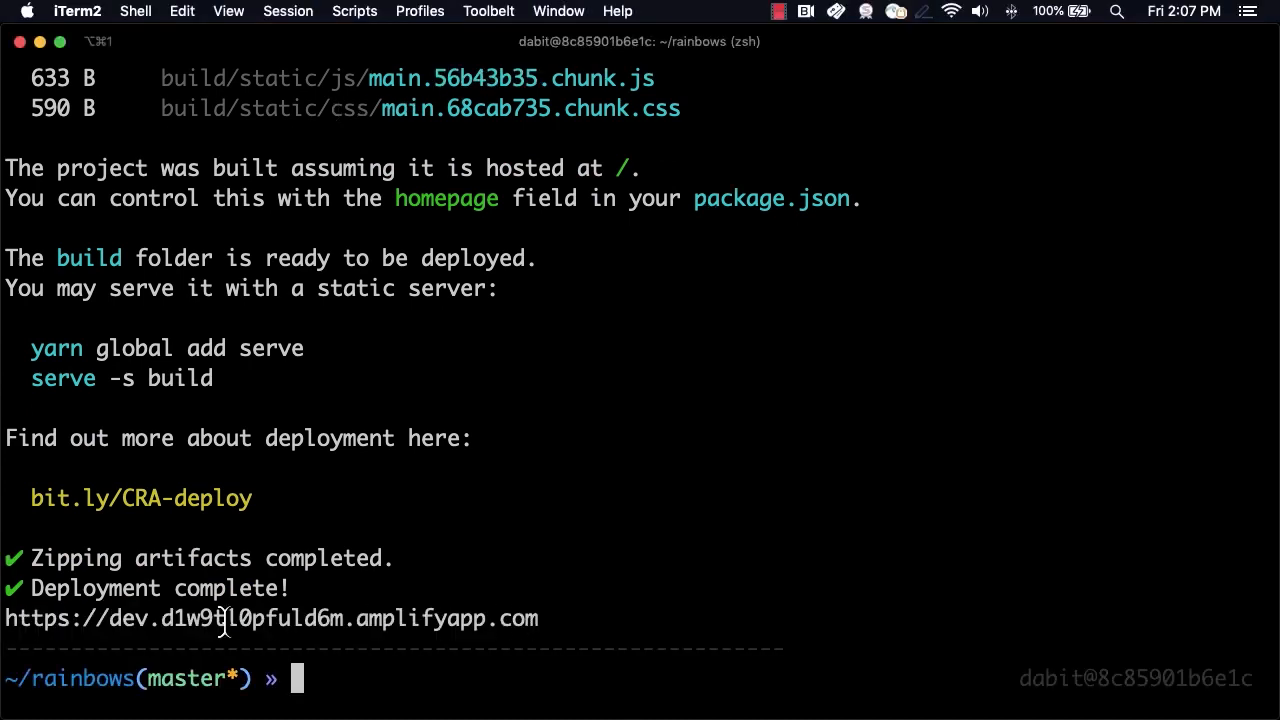
pyautogui.moveTo(200, 628)
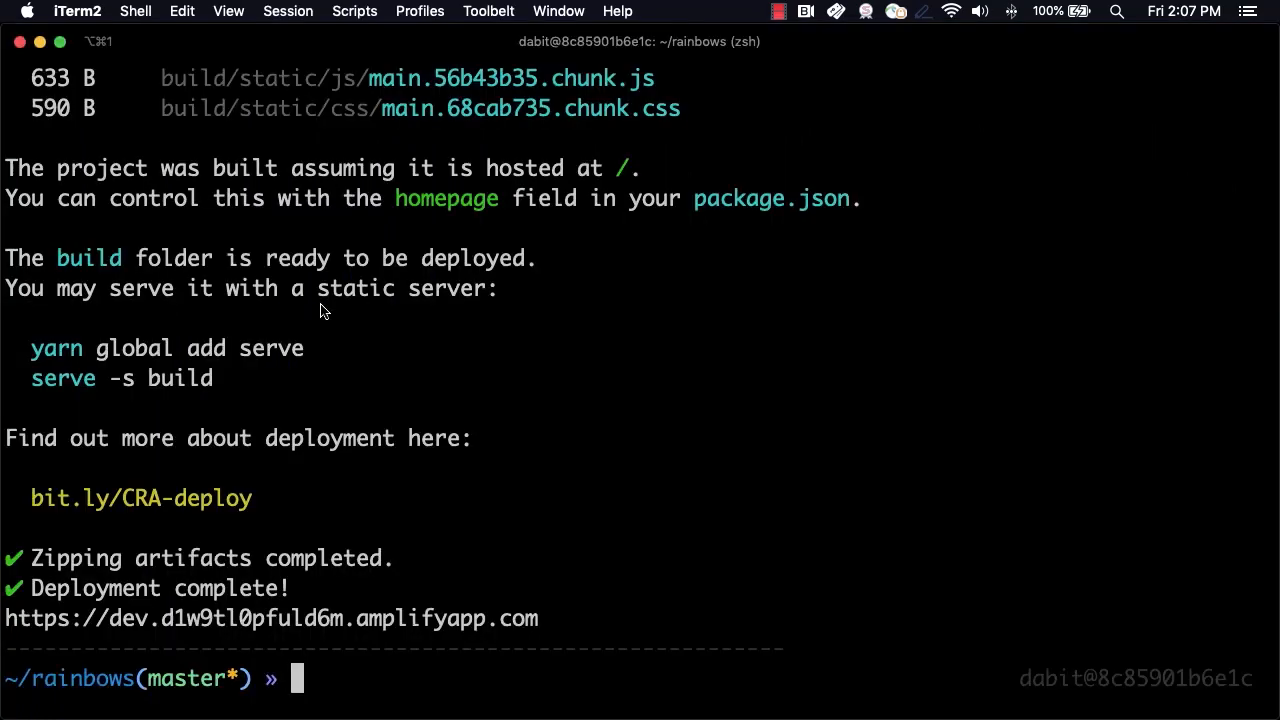
# Open the rainbows project in the browser with amplify console.
pyautogui.write('a')
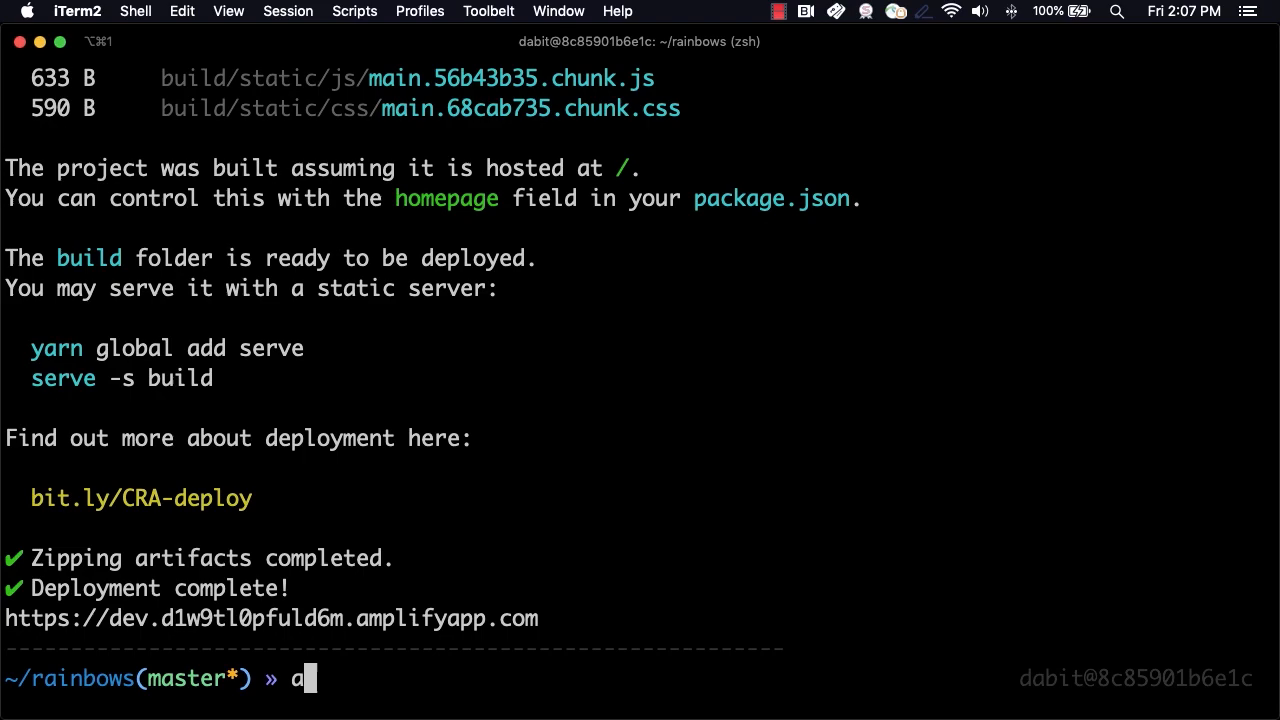
pyautogui.write('mplify console')
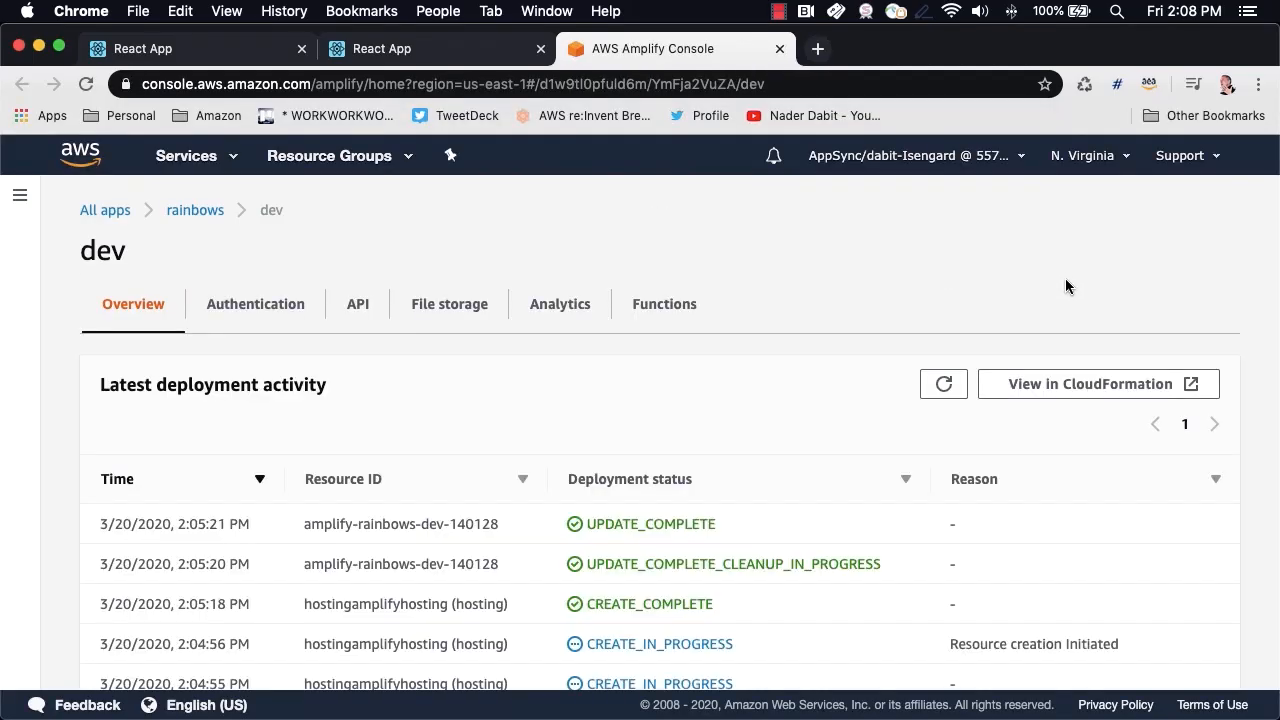
# Go to the rainbows dev frontend's Deploy 1 page and show the side navigation.
pyautogui.click(195, 210)
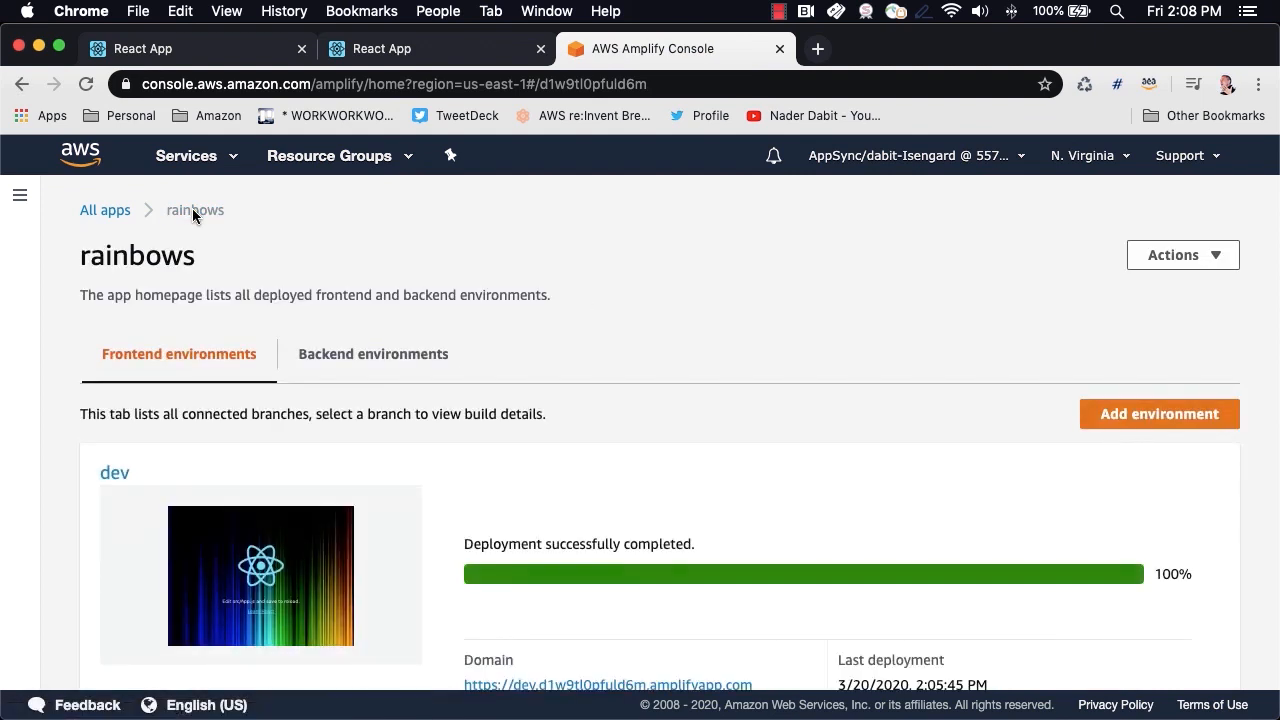
pyautogui.scroll(-3)
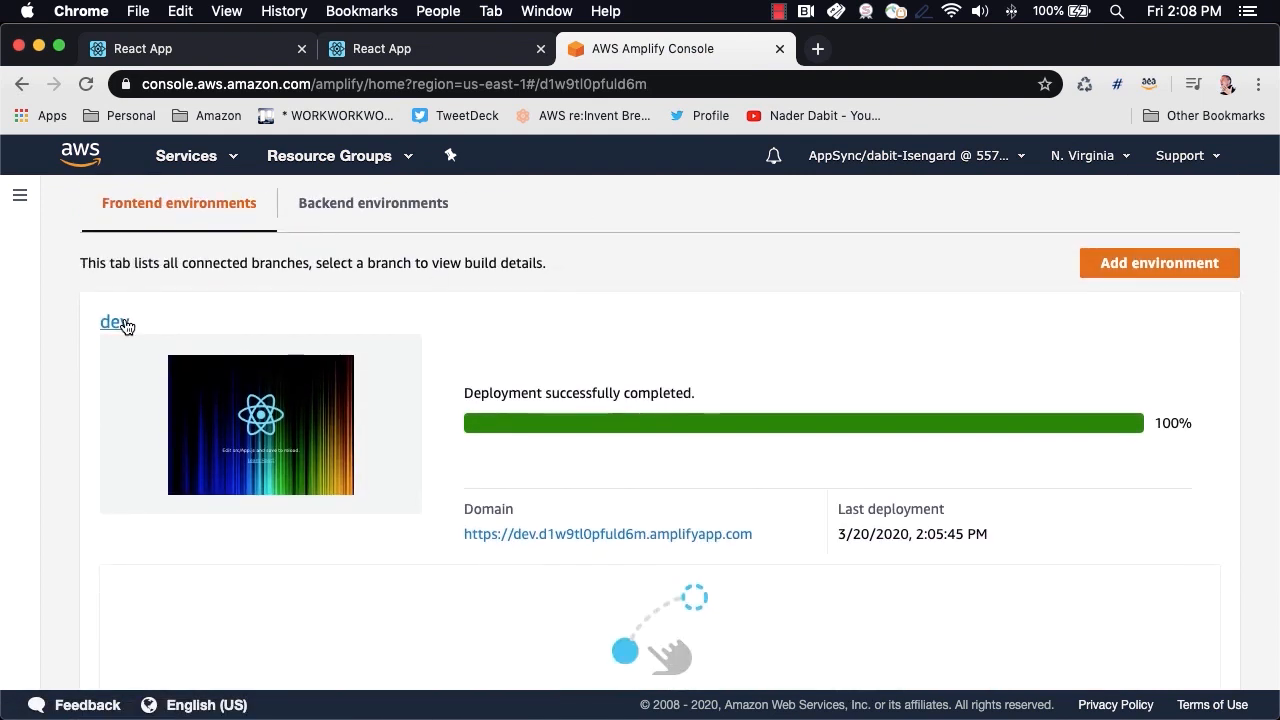
pyautogui.click(112, 321)
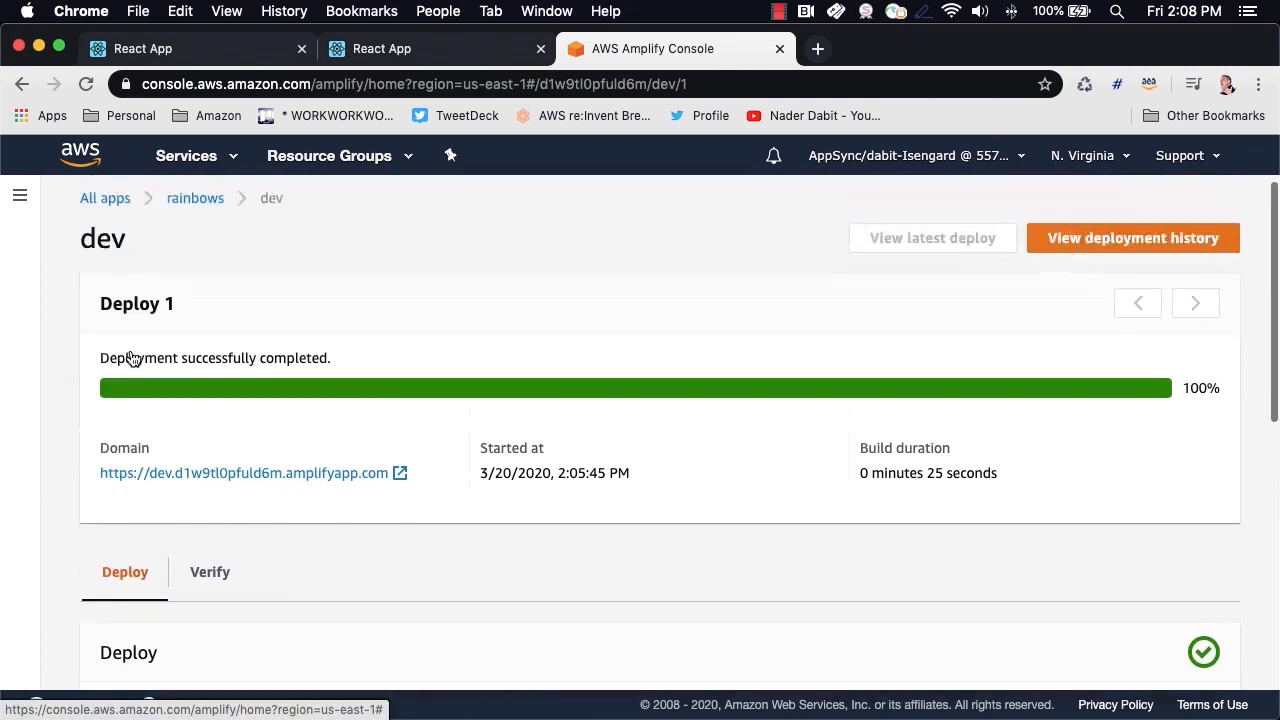
pyautogui.click(20, 195)
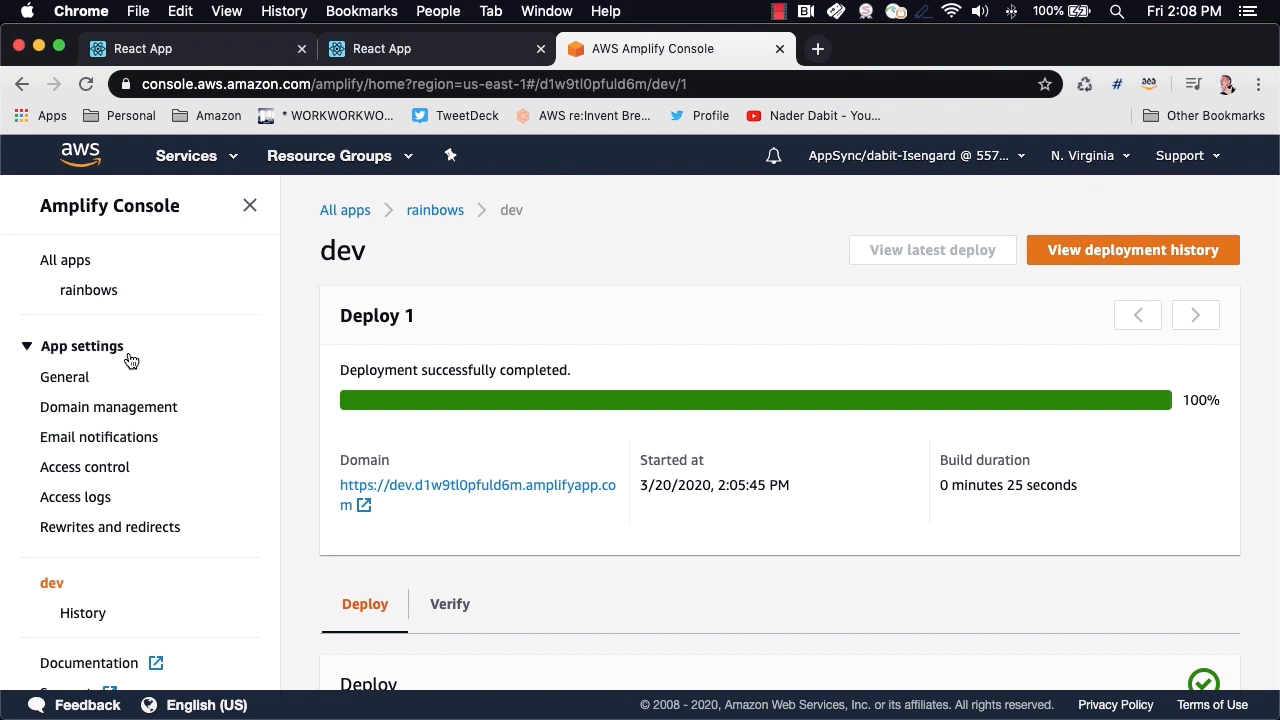
pyautogui.moveTo(203, 450)
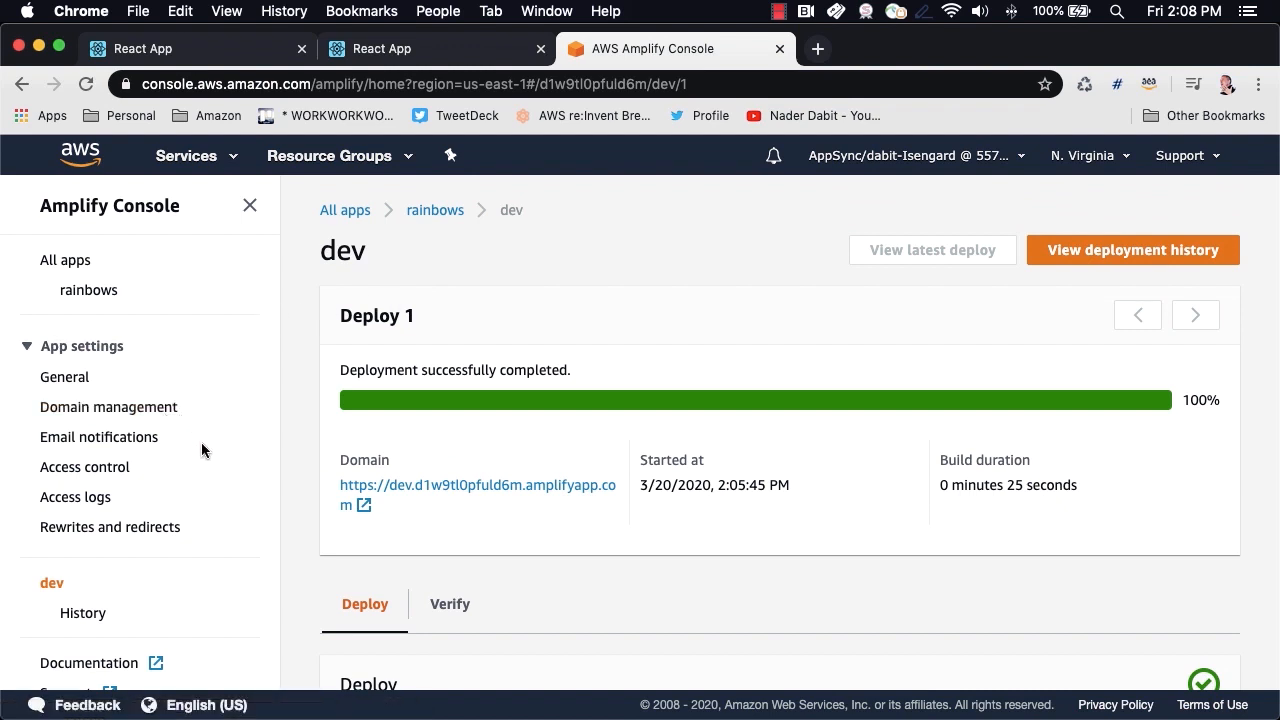
pyautogui.moveTo(85, 467)
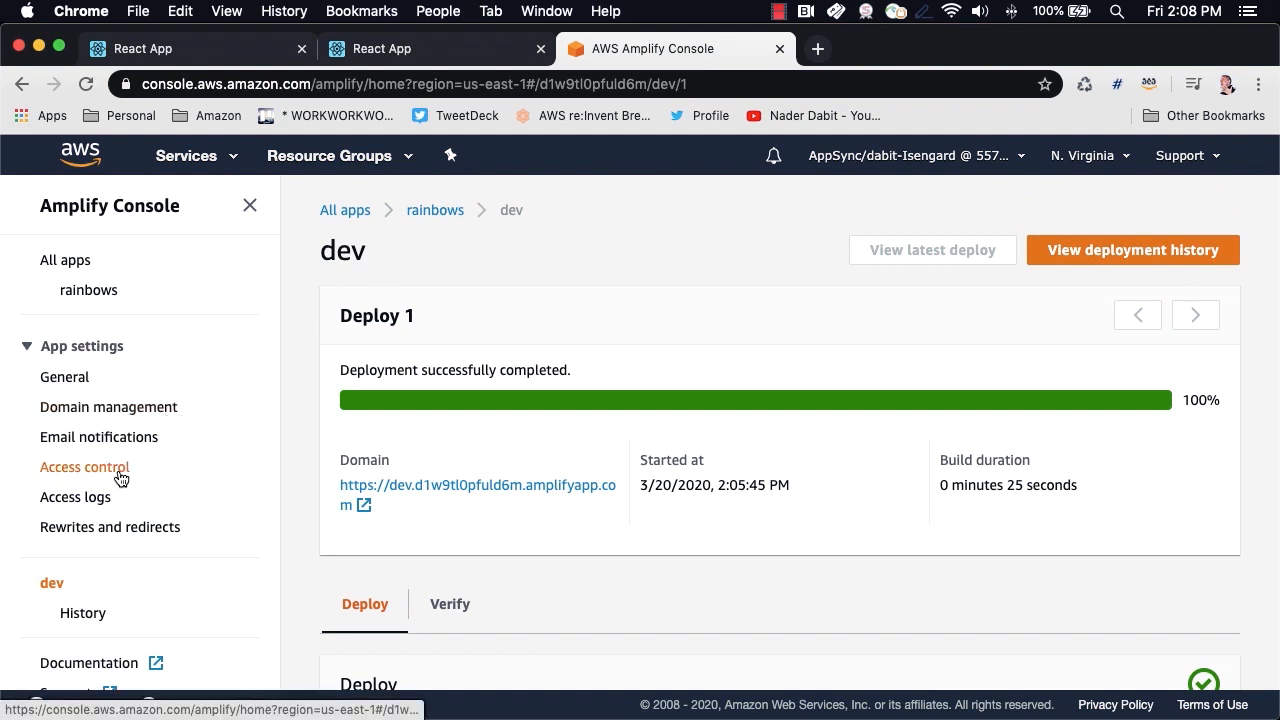
pyautogui.moveTo(849, 369)
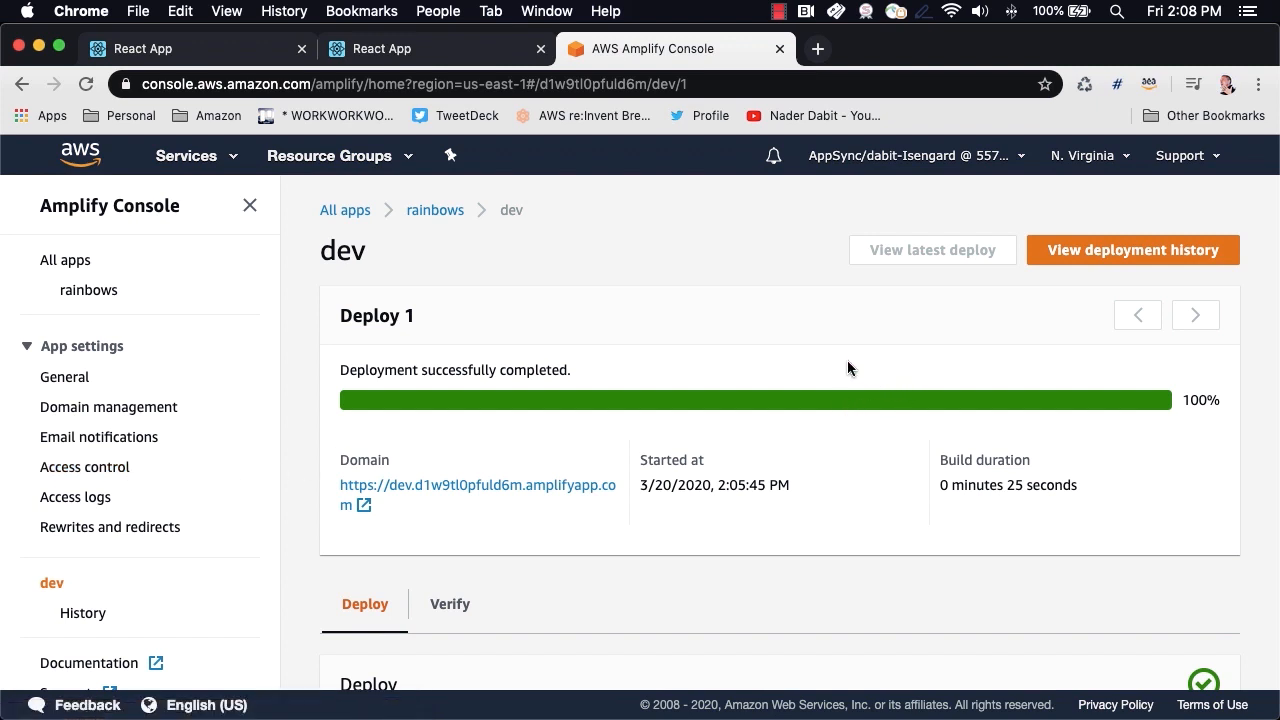
pyautogui.moveTo(533, 495)
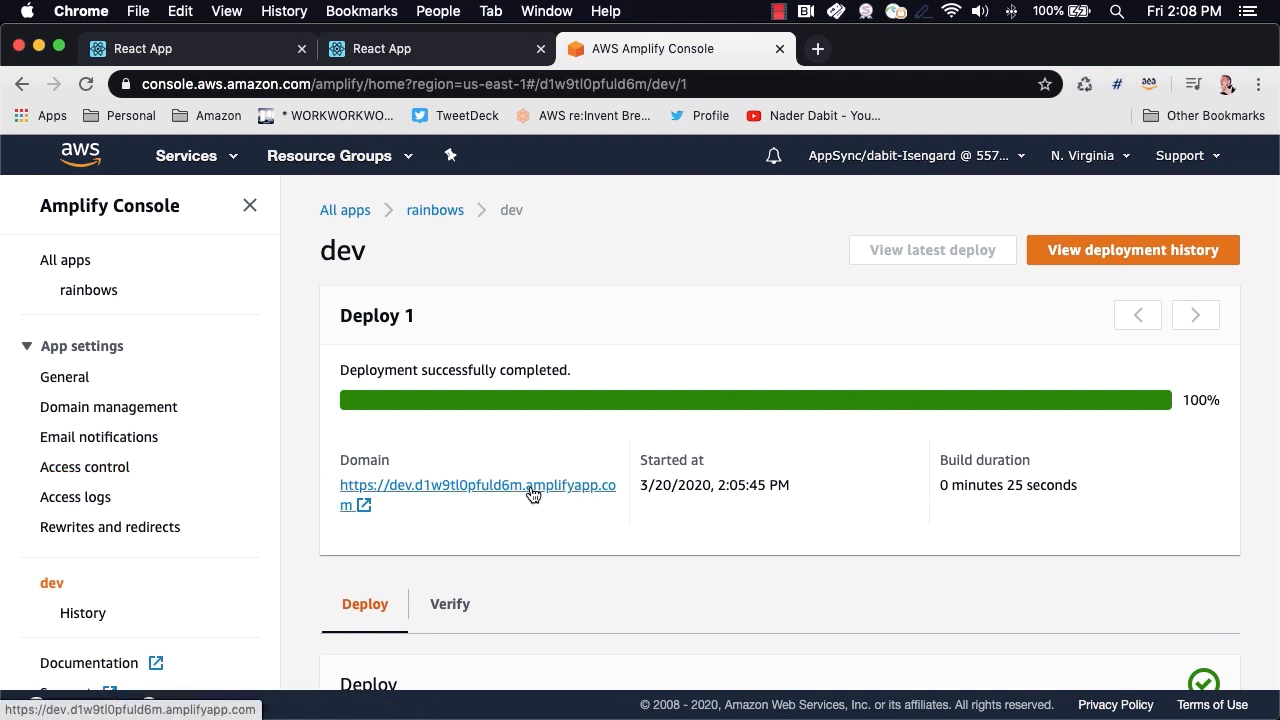
pyautogui.moveTo(906, 405)
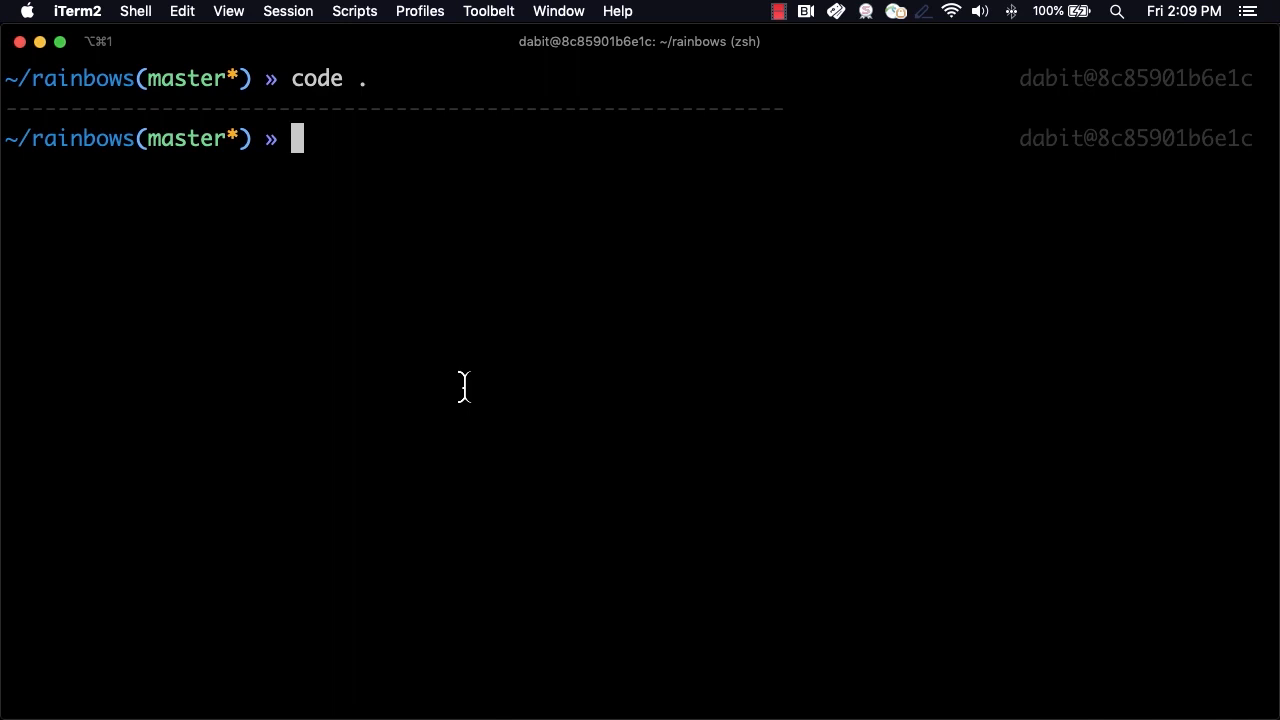
# Begin entering amplify publish in the terminal to redeploy rainbows.
pyautogui.write('amplify p')
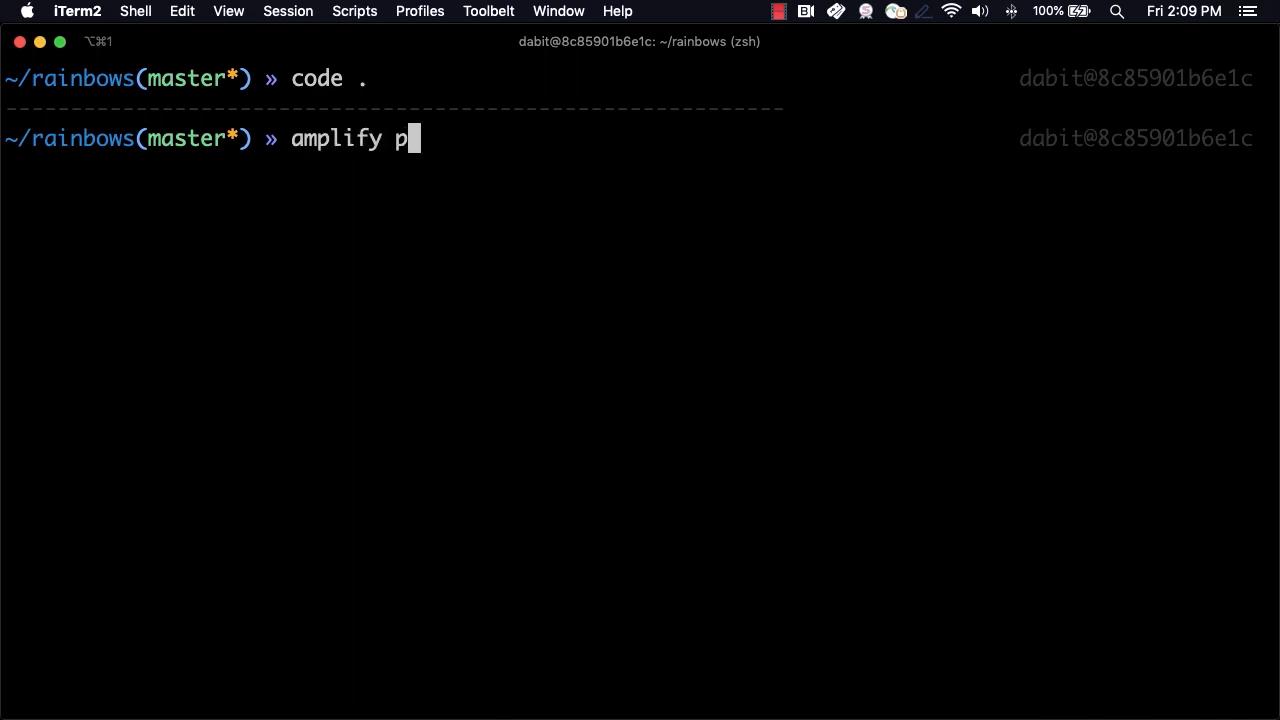